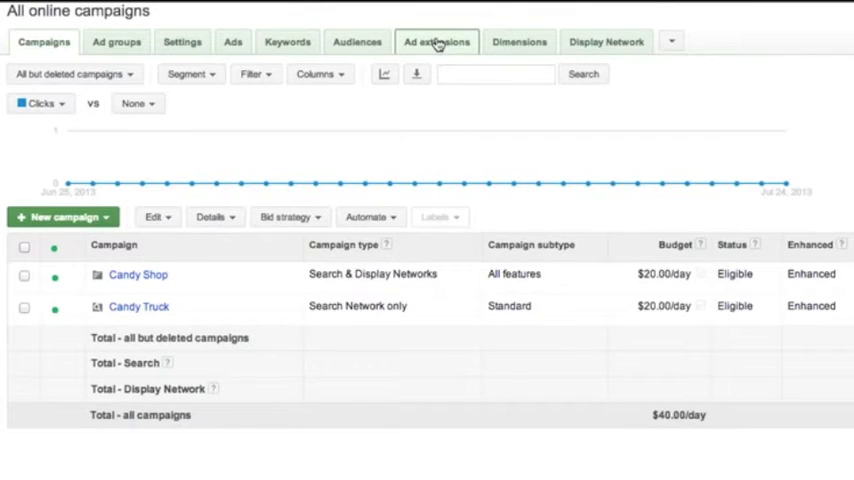
Step: Show ad extensions for all online campaigns with the View list of extension types expanded
{"action": "left_click", "coordinate": [437, 42]}
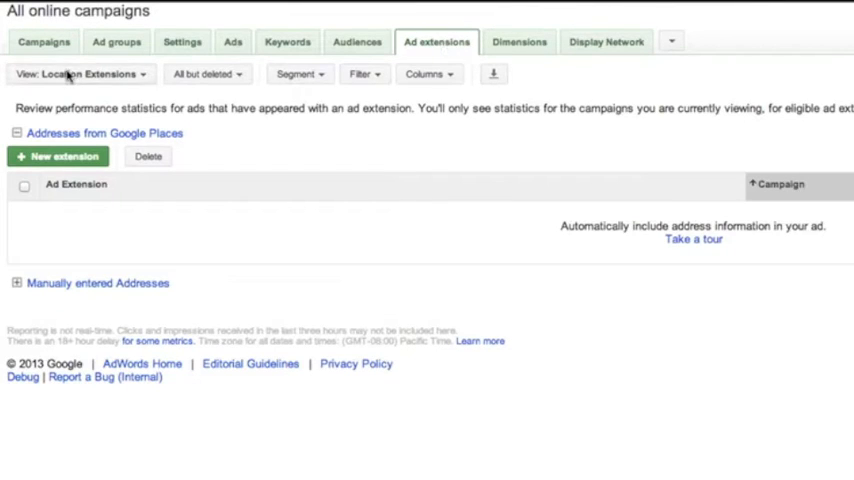
{"action": "left_click", "coordinate": [80, 73]}
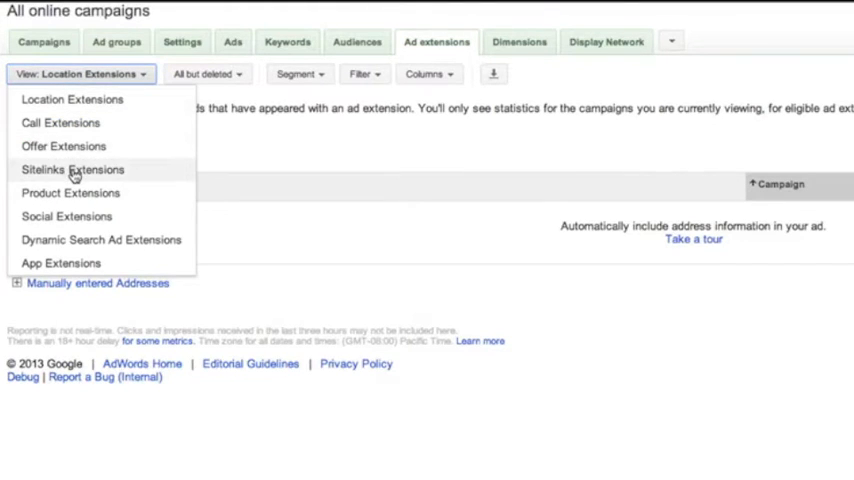
Step: View Sitelinks Extensions, showing campaign-level and ad group-level sitelink settings
{"action": "left_click", "coordinate": [71, 169]}
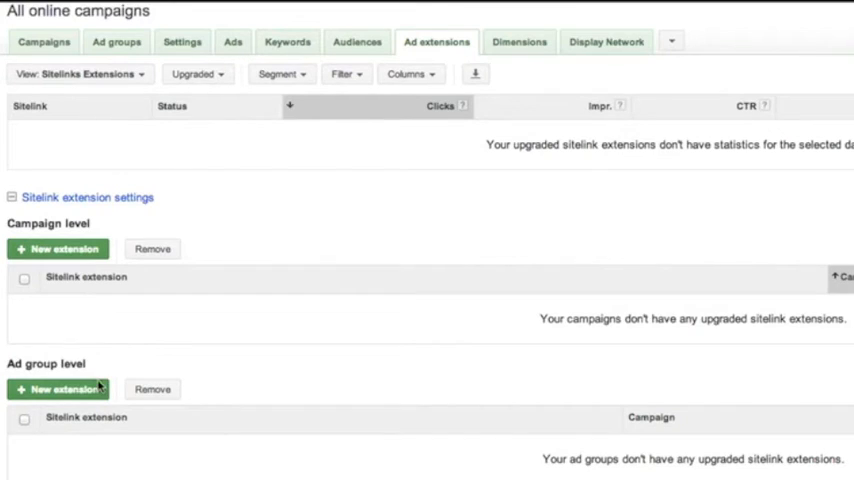
{"action": "mouse_move", "coordinate": [87, 375]}
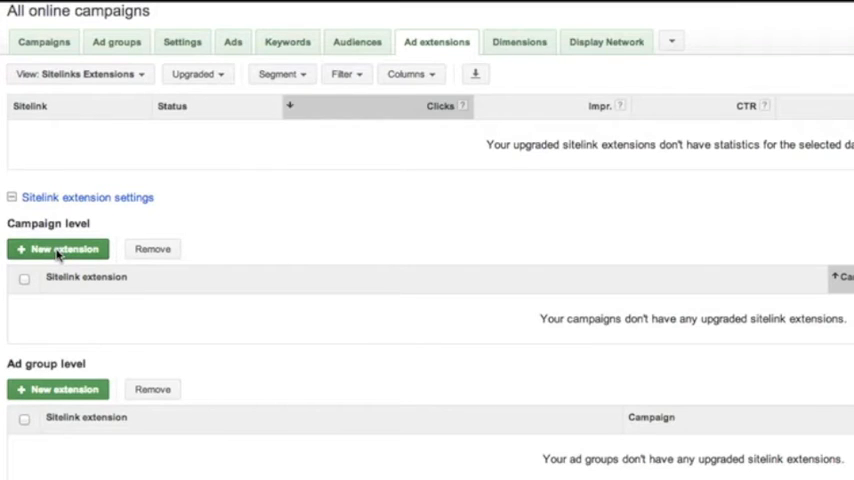
Step: Start a campaign-level sitelink extension for the Candy Shop campaign with a blank new sitelink form
{"action": "left_click", "coordinate": [57, 249]}
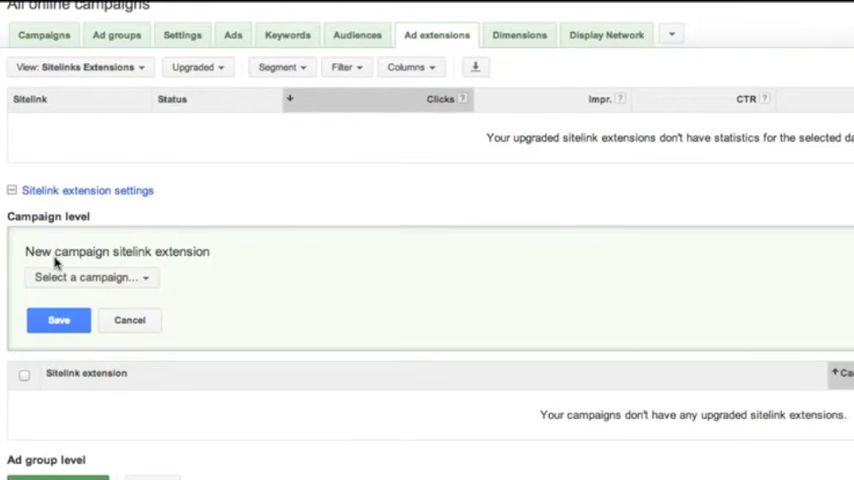
{"action": "left_click", "coordinate": [90, 277]}
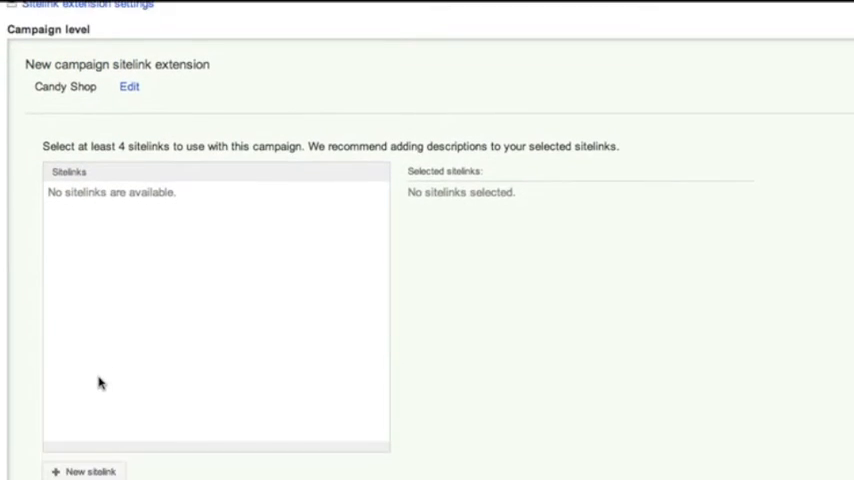
{"action": "left_click", "coordinate": [91, 471]}
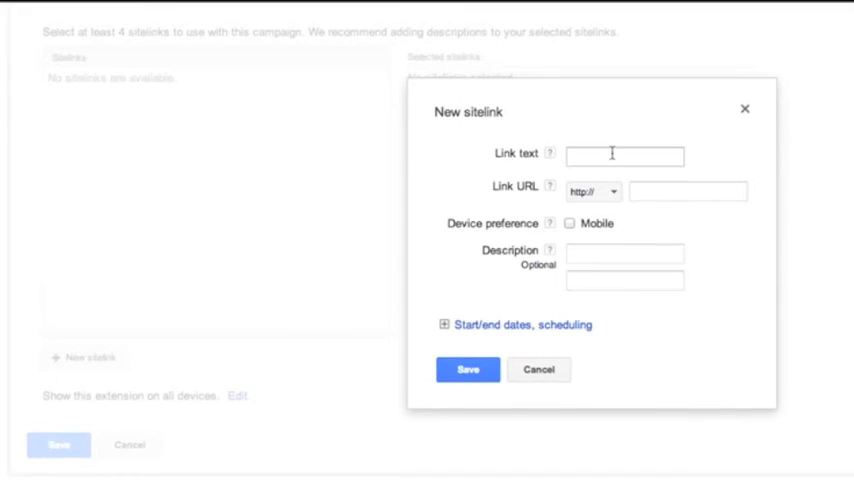
Step: Tick Mobile as the new sitelink's device preference, leaving link text and URL empty
{"action": "left_click", "coordinate": [688, 191]}
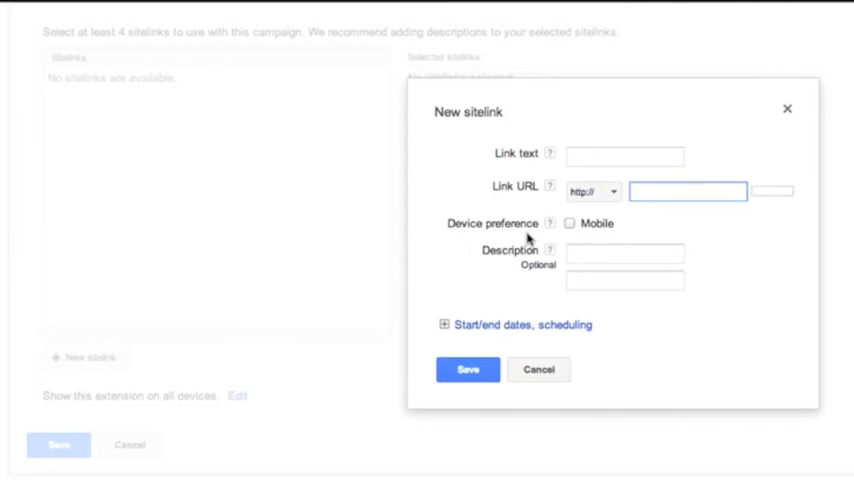
{"action": "left_click", "coordinate": [570, 224]}
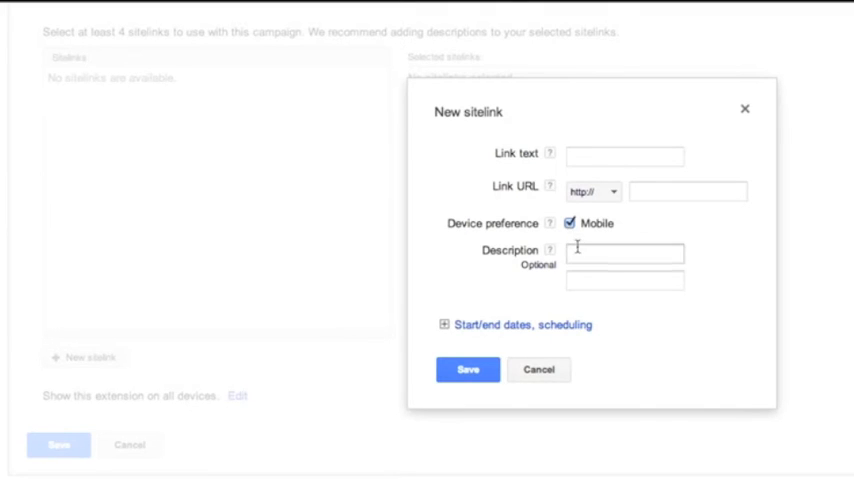
Step: Expand the sitelink's Start/end dates and scheduling options showing all days and hours
{"action": "left_click", "coordinate": [624, 253]}
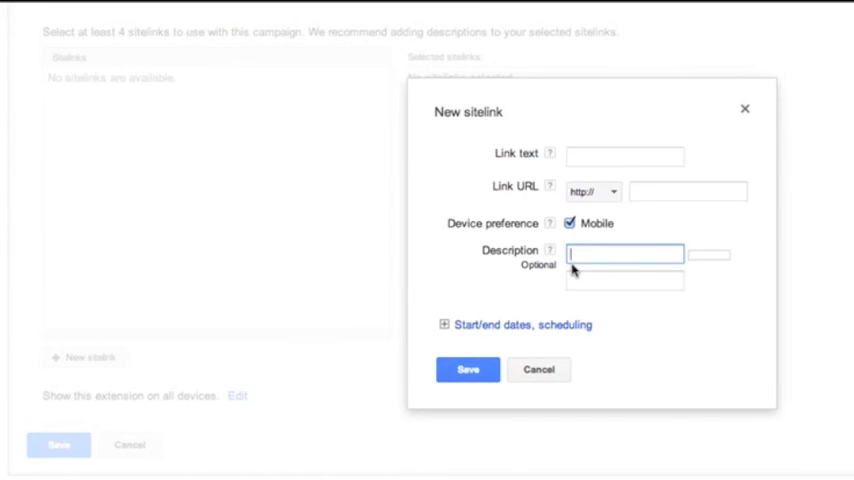
{"action": "left_click", "coordinate": [520, 324]}
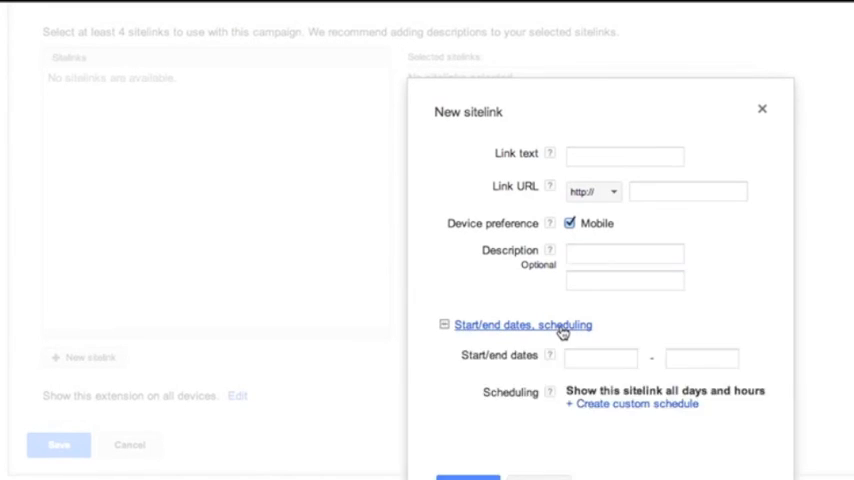
{"action": "scroll", "scroll_direction": "down", "scroll_amount": 3}
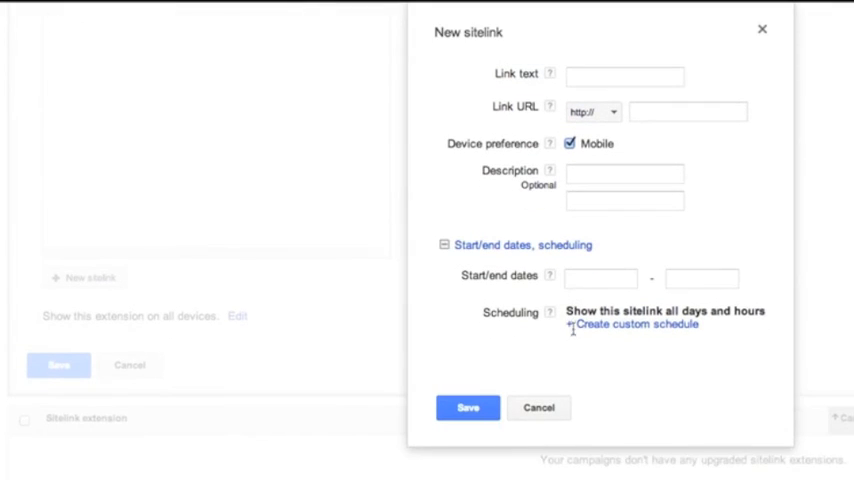